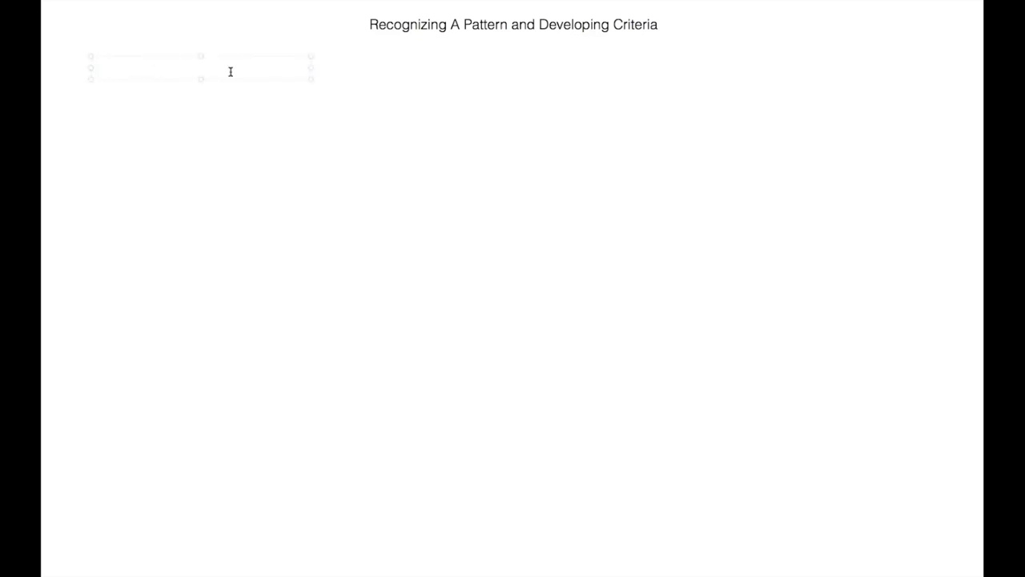
- Type the '1st Bounce' heading, then make the box below taller and narrower
{"action": "type", "text": "1st Bounce"}
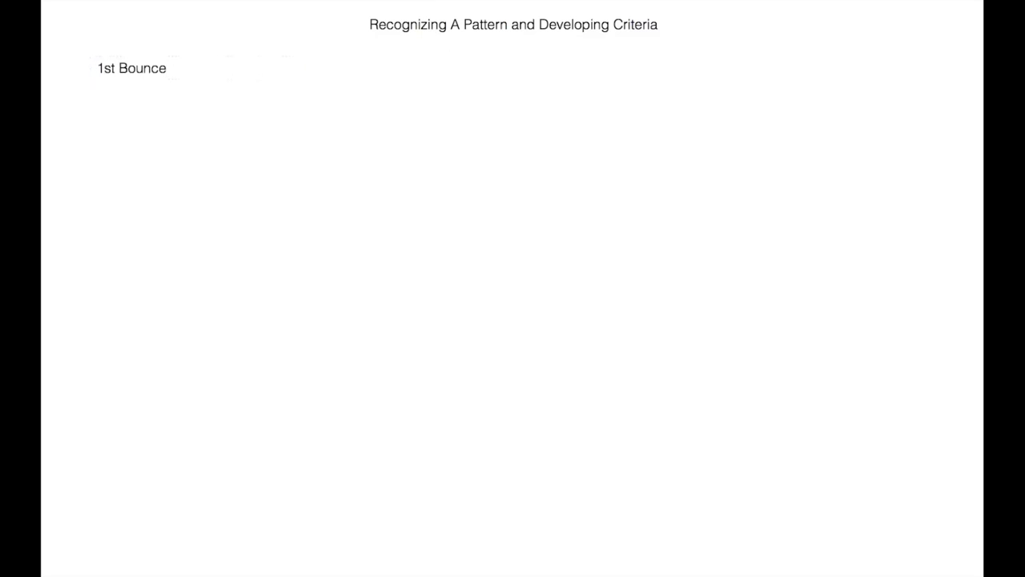
{"action": "mouse_move", "coordinate": [169, 97]}
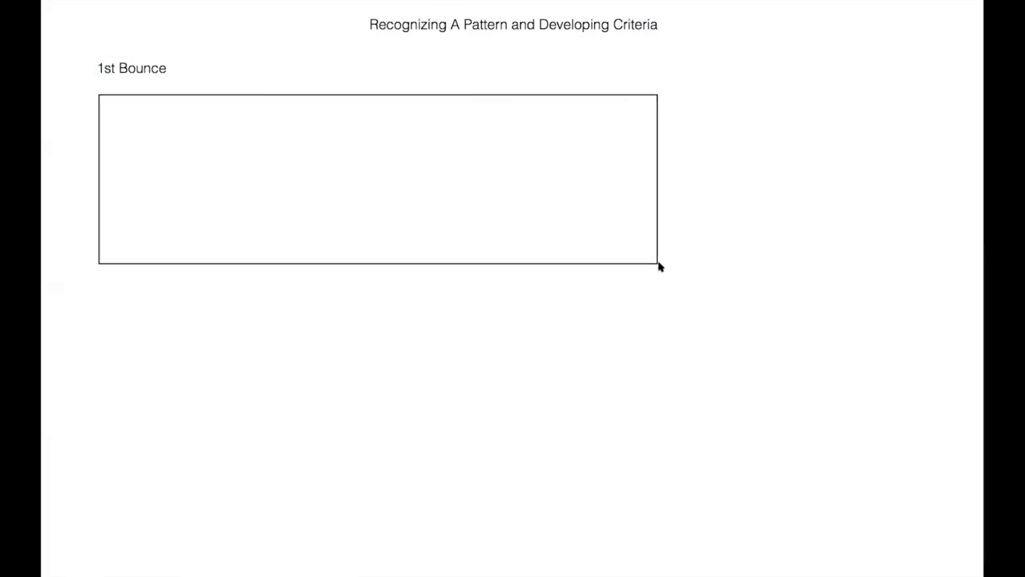
{"action": "left_click_drag", "start_coordinate": [657, 267], "coordinate": [597, 368]}
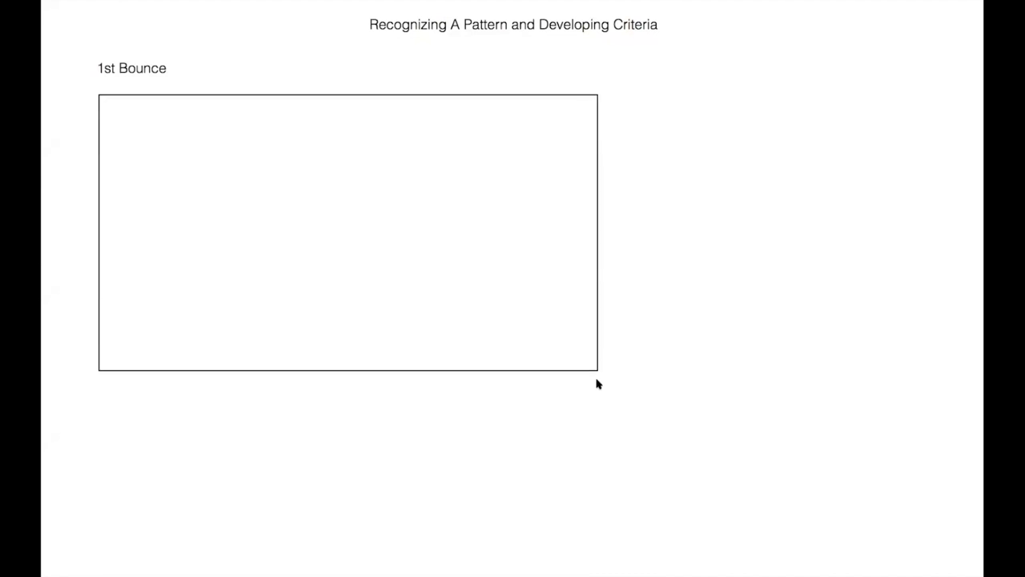
{"action": "left_click", "coordinate": [347, 232]}
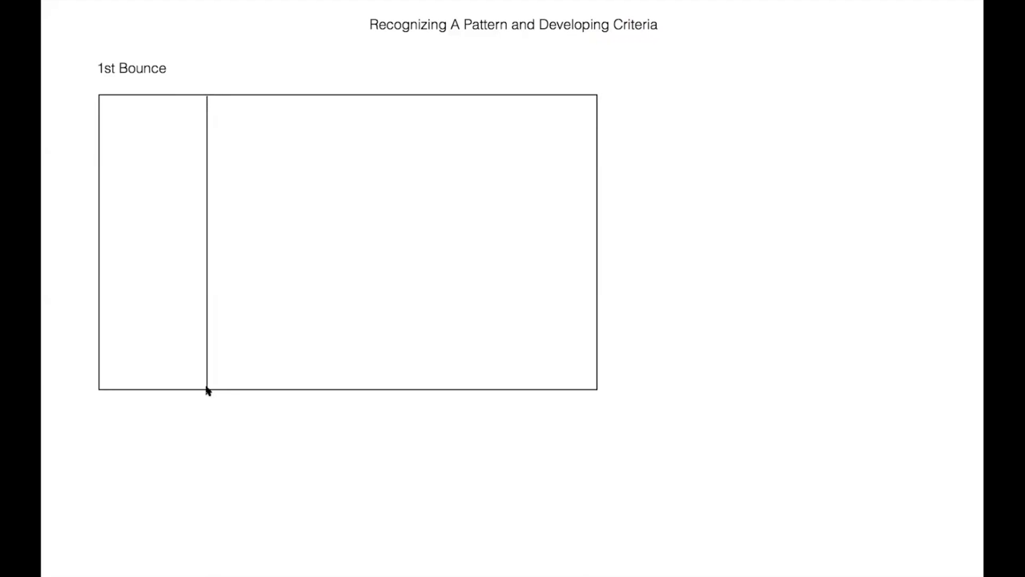
{"action": "mouse_move", "coordinate": [377, 485]}
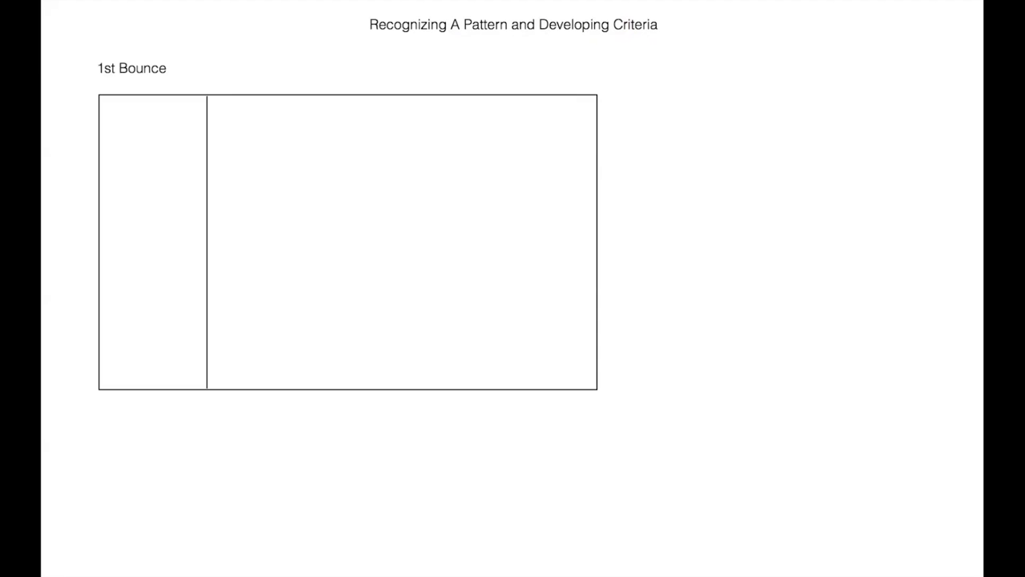
{"action": "mouse_move", "coordinate": [567, 9]}
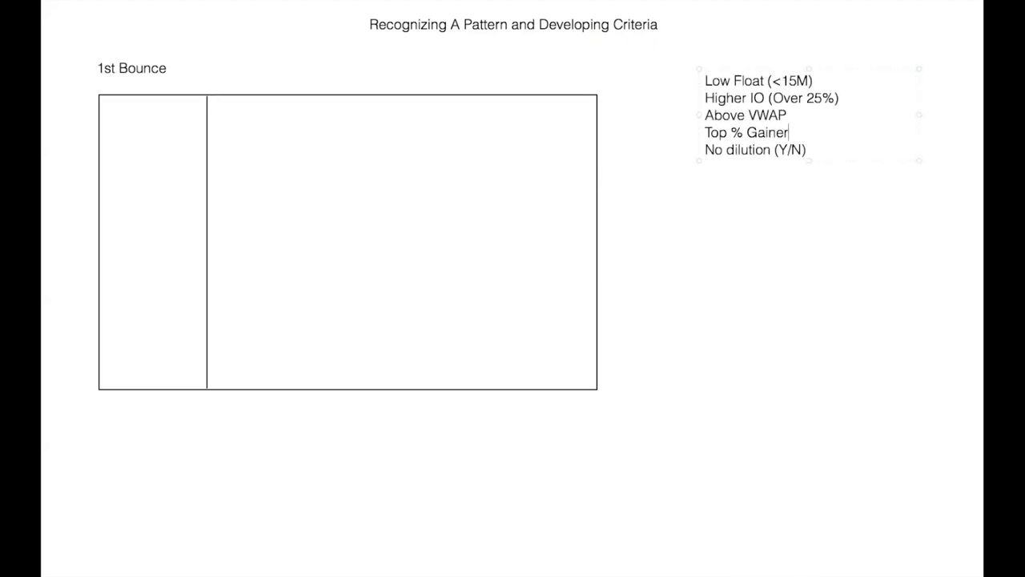
{"action": "mouse_move", "coordinate": [835, 126]}
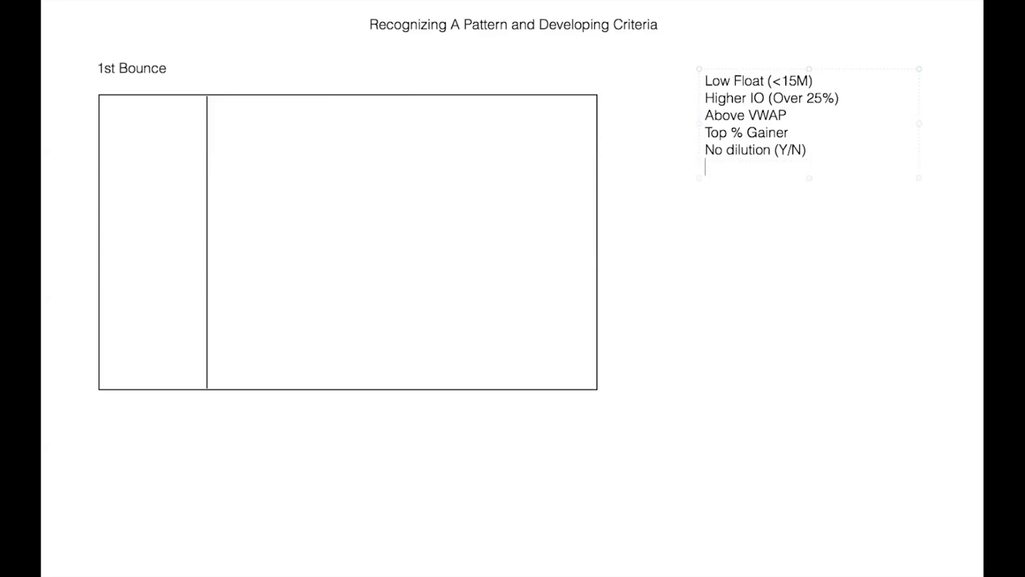
- Type the criterion 'Price Range ($0.50-$20', correcting the mistyped starting price
{"action": "type", "text": "Pric3"}
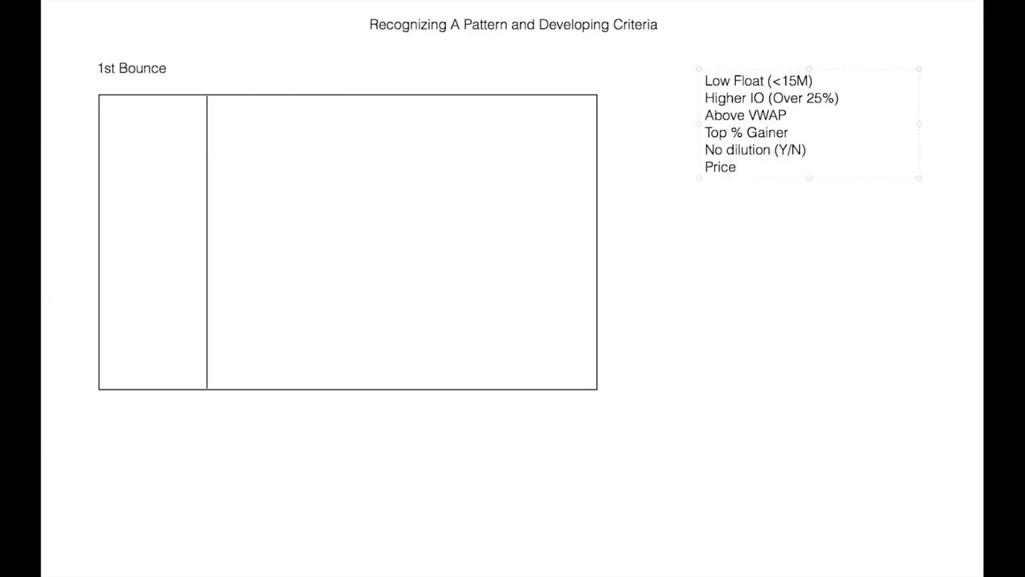
{"action": "type", "text": "Range"}
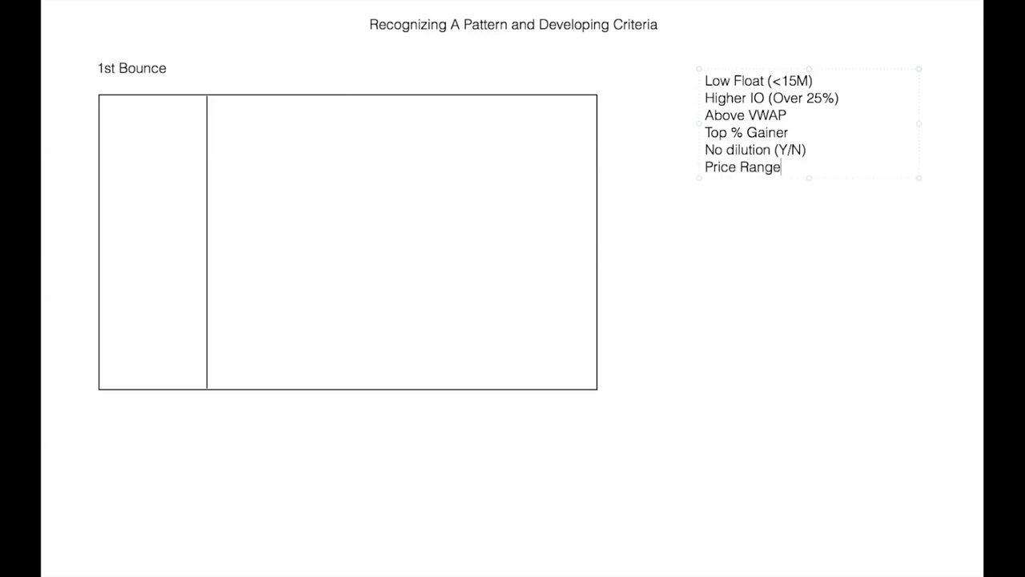
{"action": "type", "text": "("}
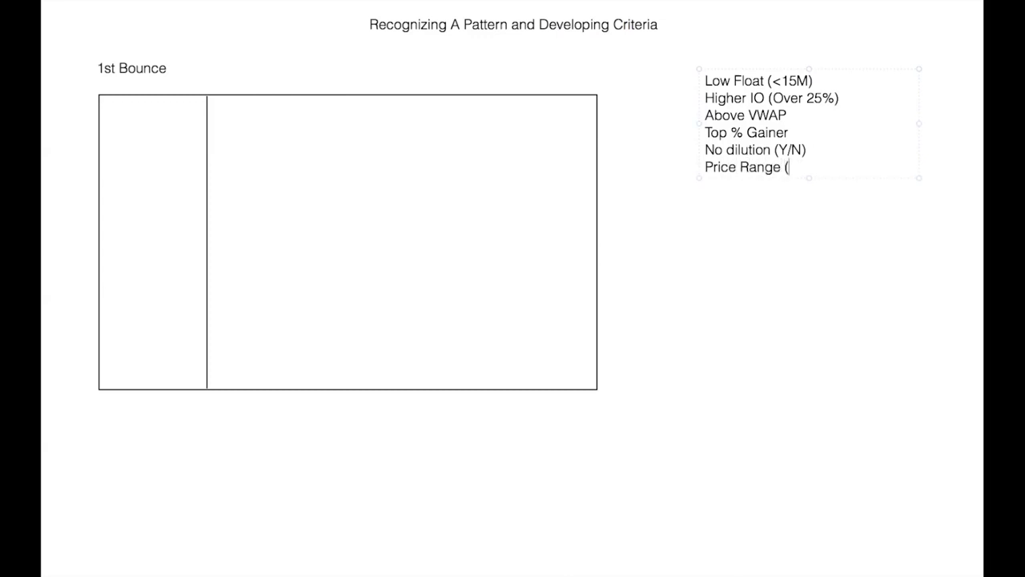
{"action": "type", "text": "$1"}
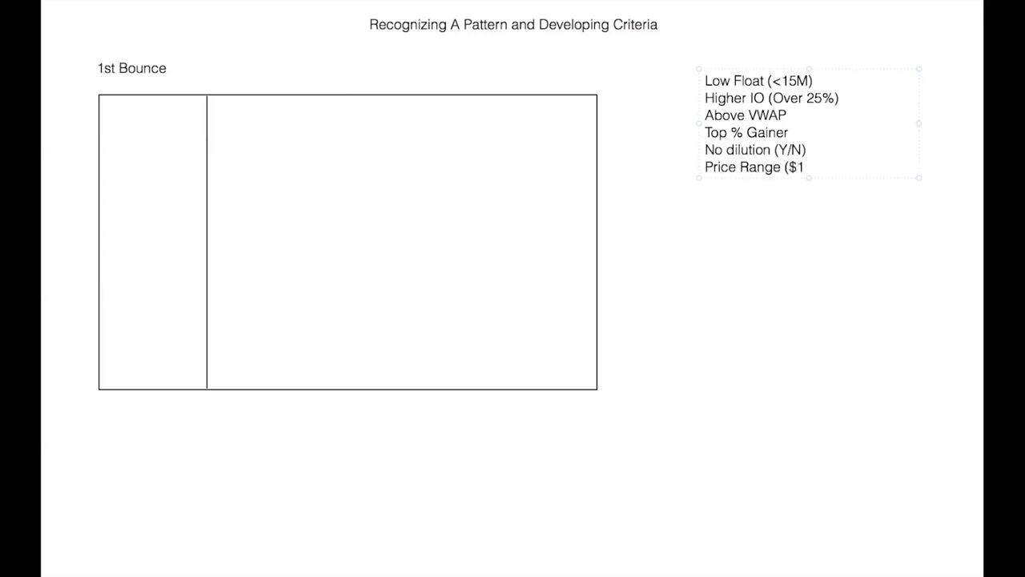
{"action": "type", "text": ".50"}
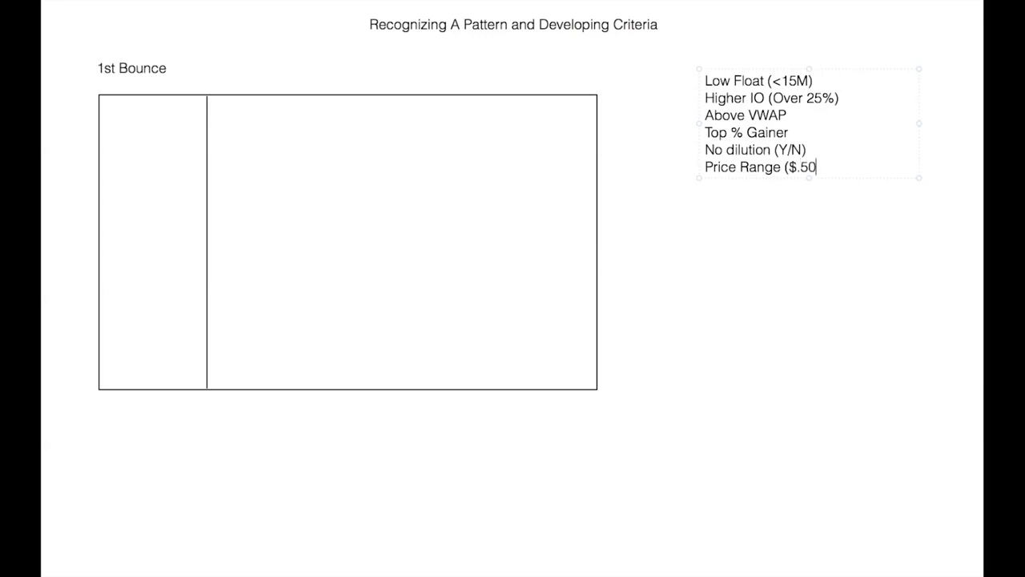
{"action": "key", "text": "BackSpace"}
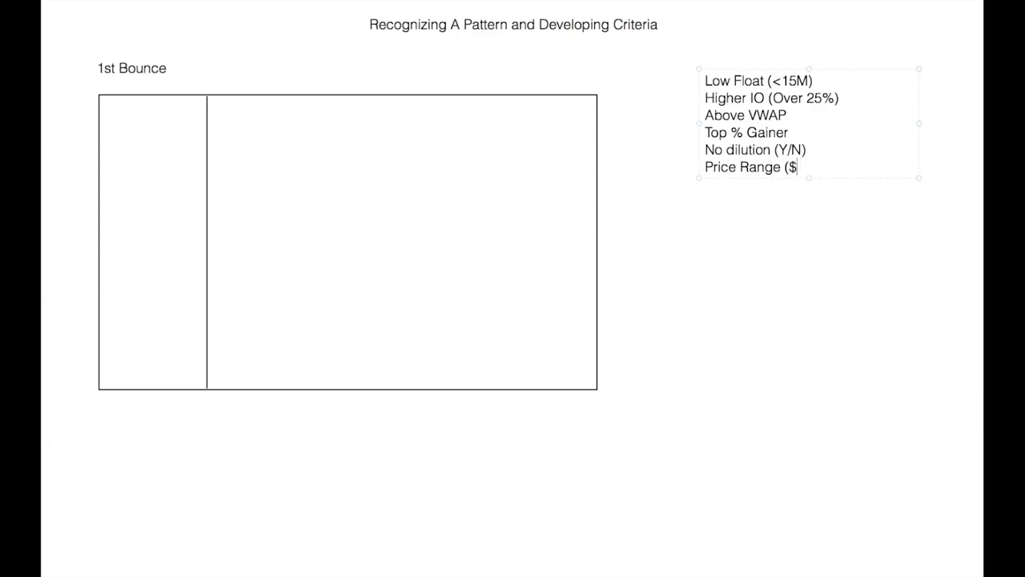
{"action": "type", "text": "0.50"}
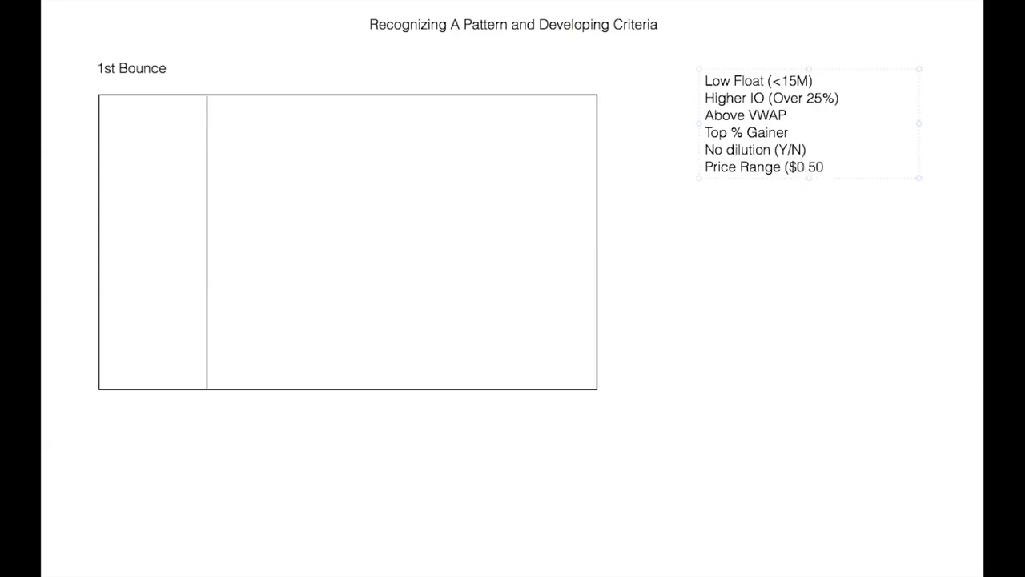
{"action": "type", "text": "-$"}
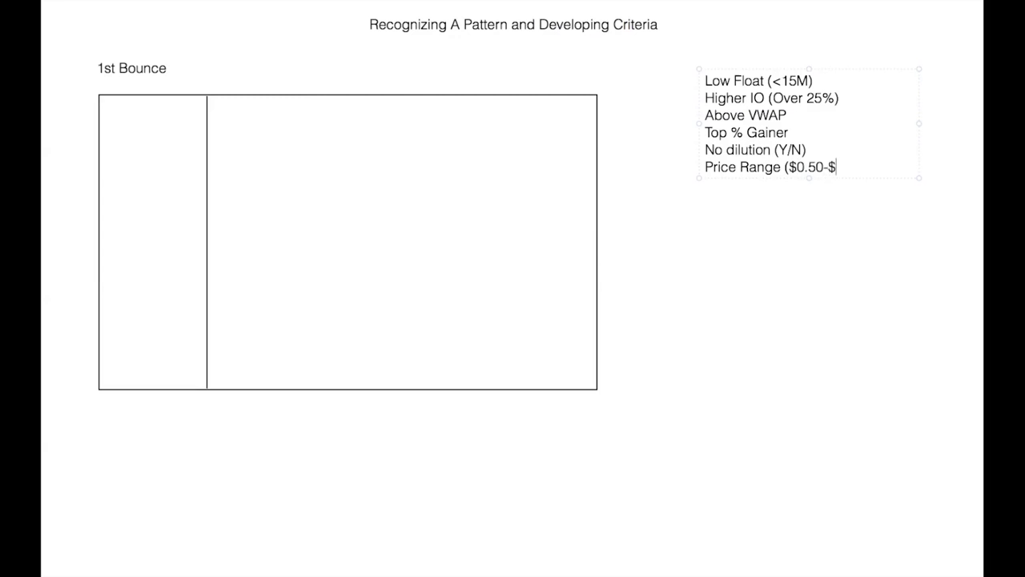
{"action": "type", "text": "20)"}
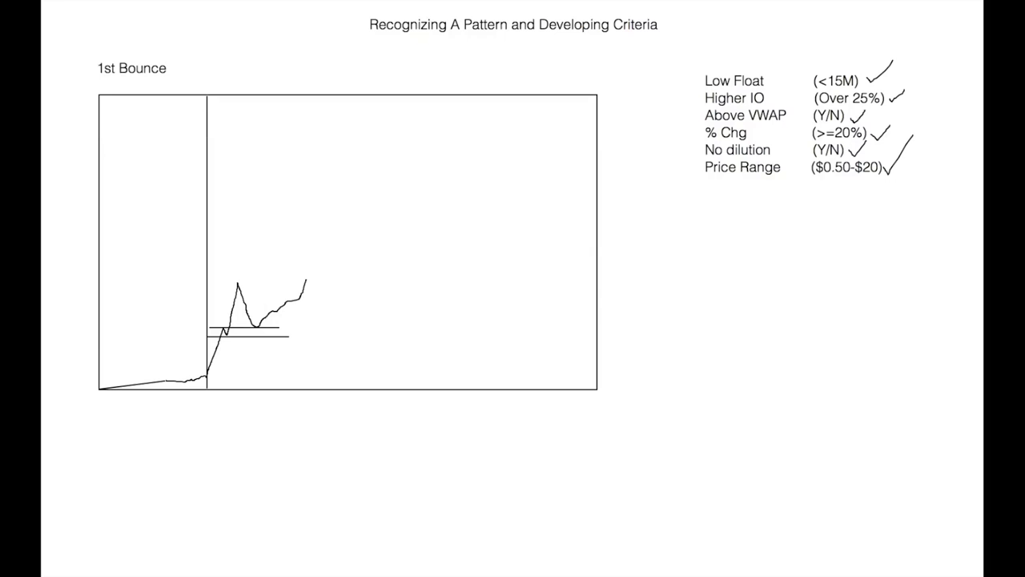
{"action": "mouse_move", "coordinate": [499, 62]}
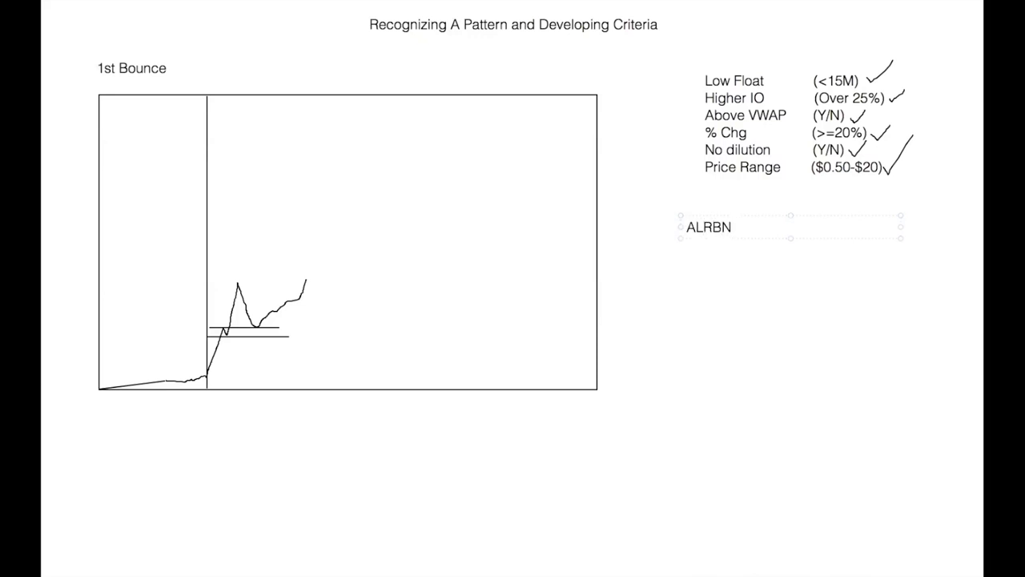
- Begin the ticker label below the list, typing 'ALRN 3/'
{"action": "type", "text": "ALRN 3/"}
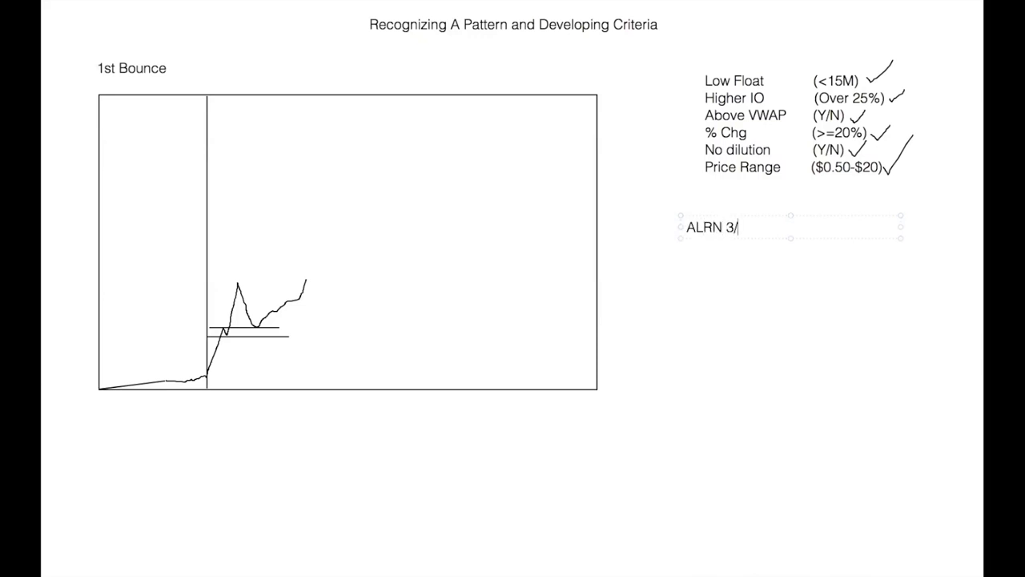